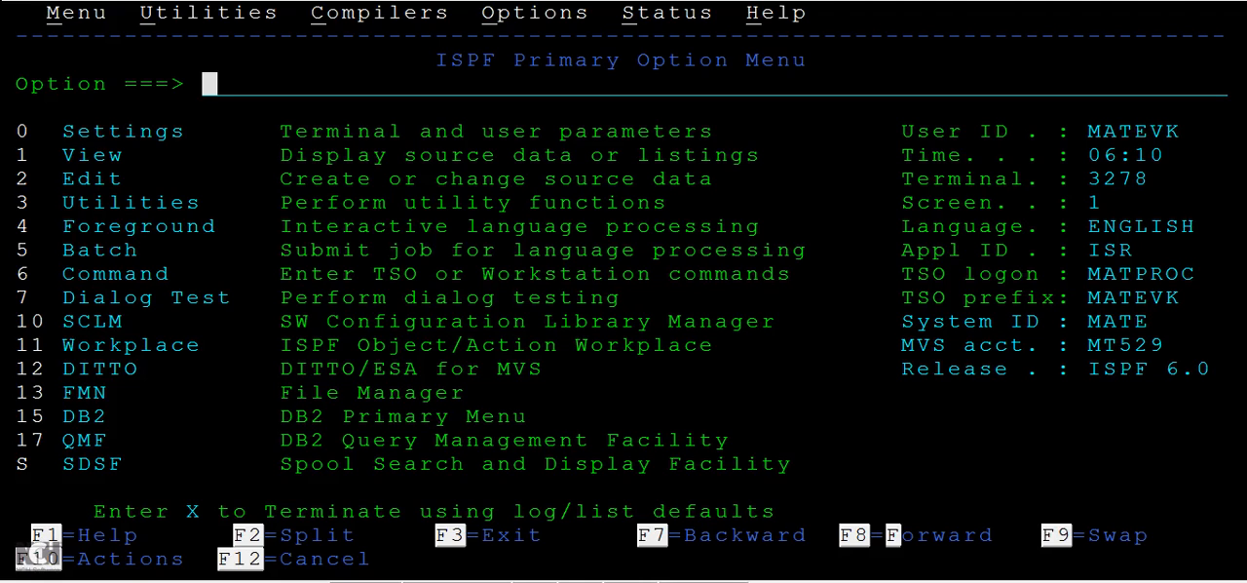
Choose option 2 (Edit) from the ISPF Primary Option Menu.
type("2")
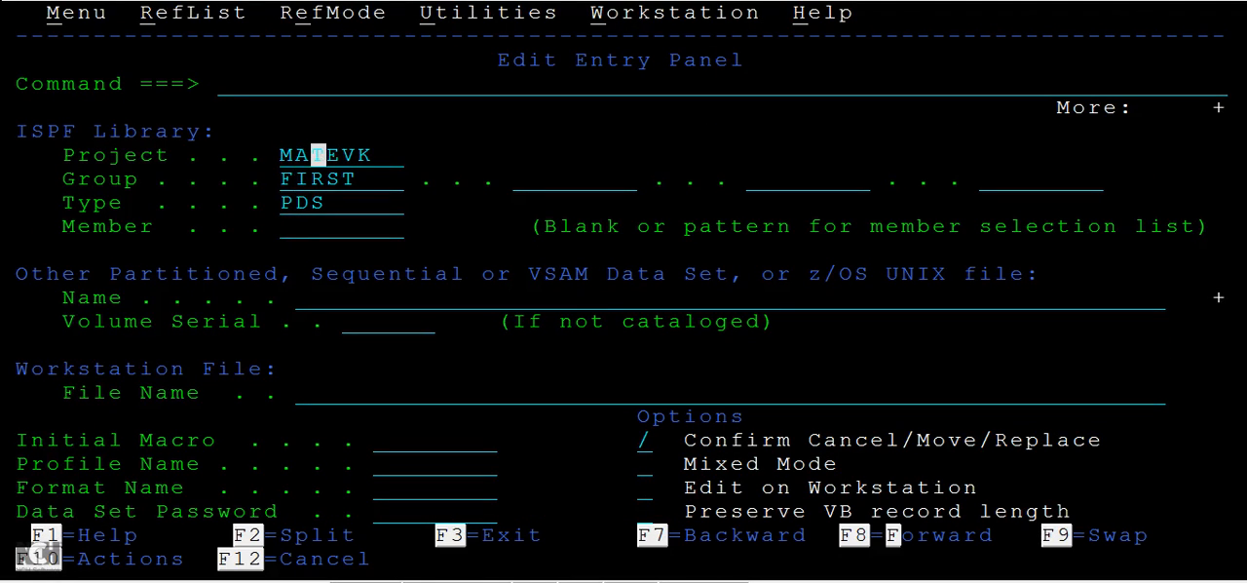
Enter MEMBER1 as the member of MATEVK.FIRST.PDS and start editing it.
left_click(302, 203)
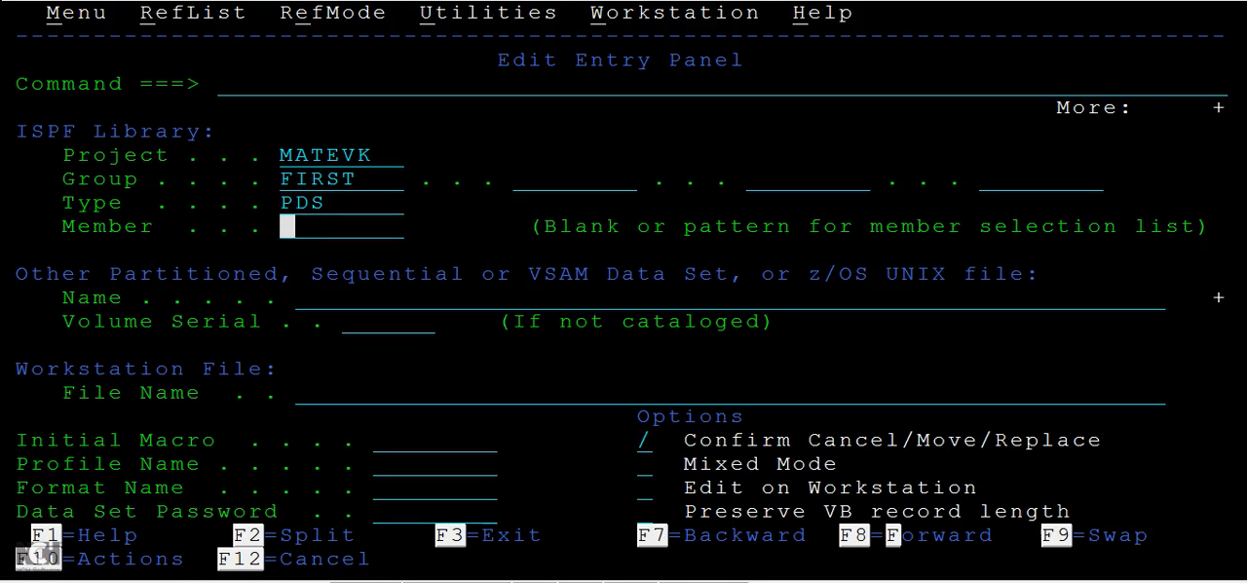
type("ME")
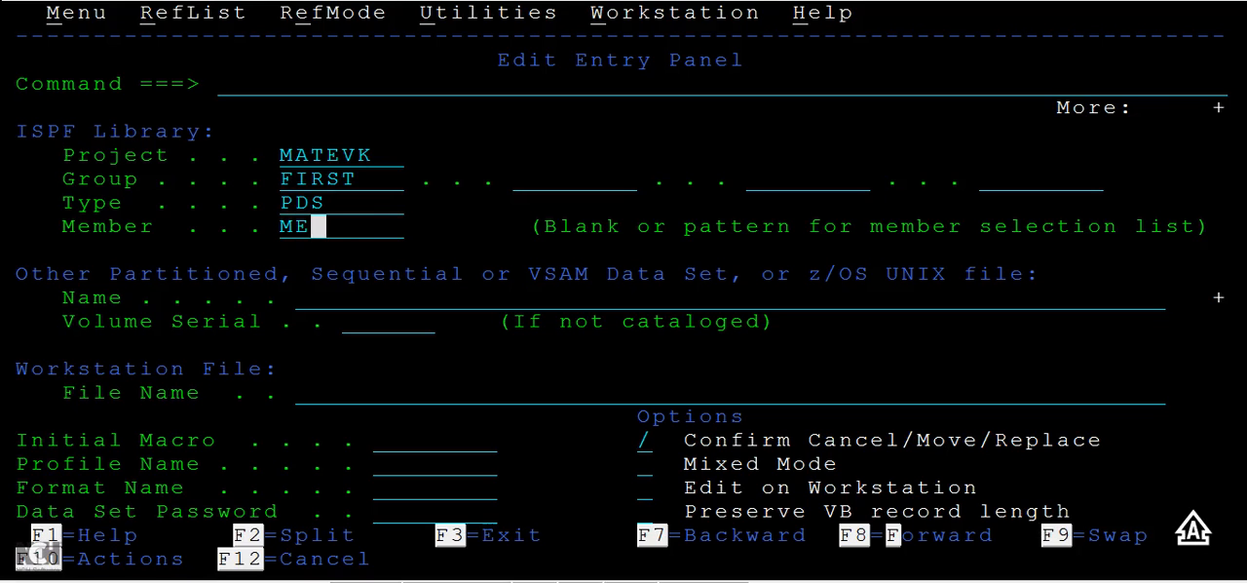
type("MBER1")
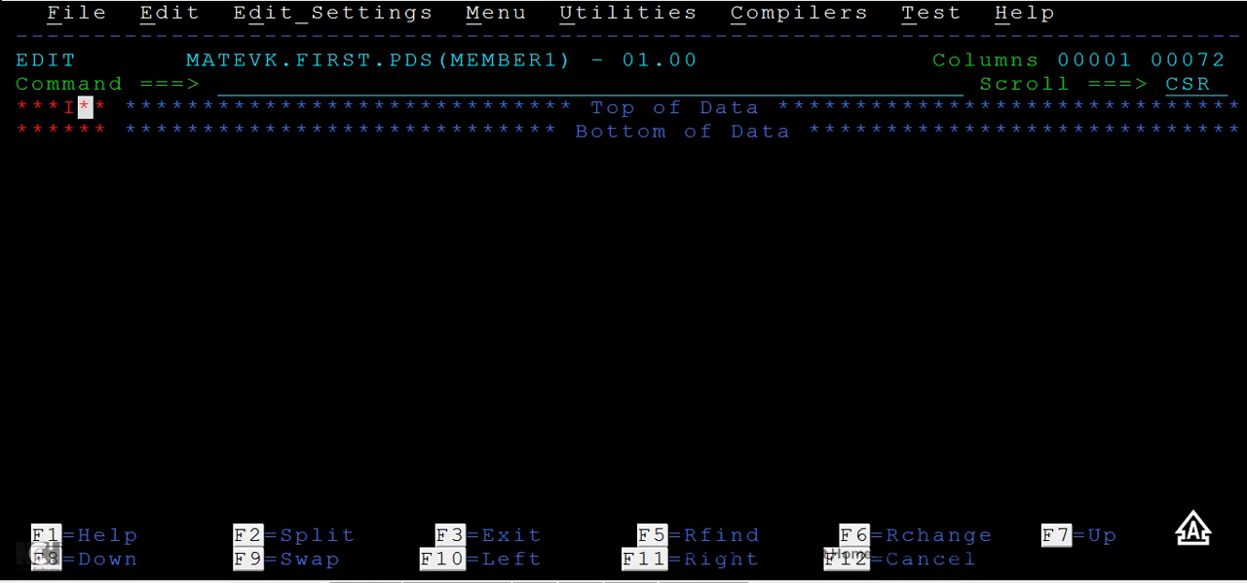
Write the line 'YEAH!! I HAVE CREATE FIRST MEMBER' on the first data line of MEMBER1.
type("M")
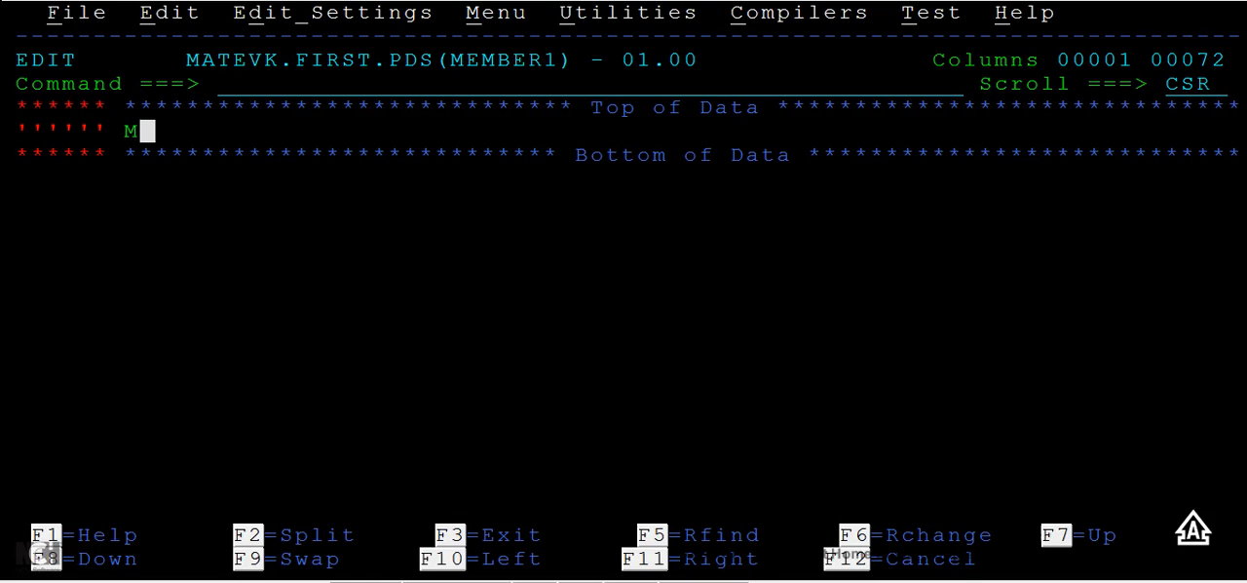
type("HIS IS")
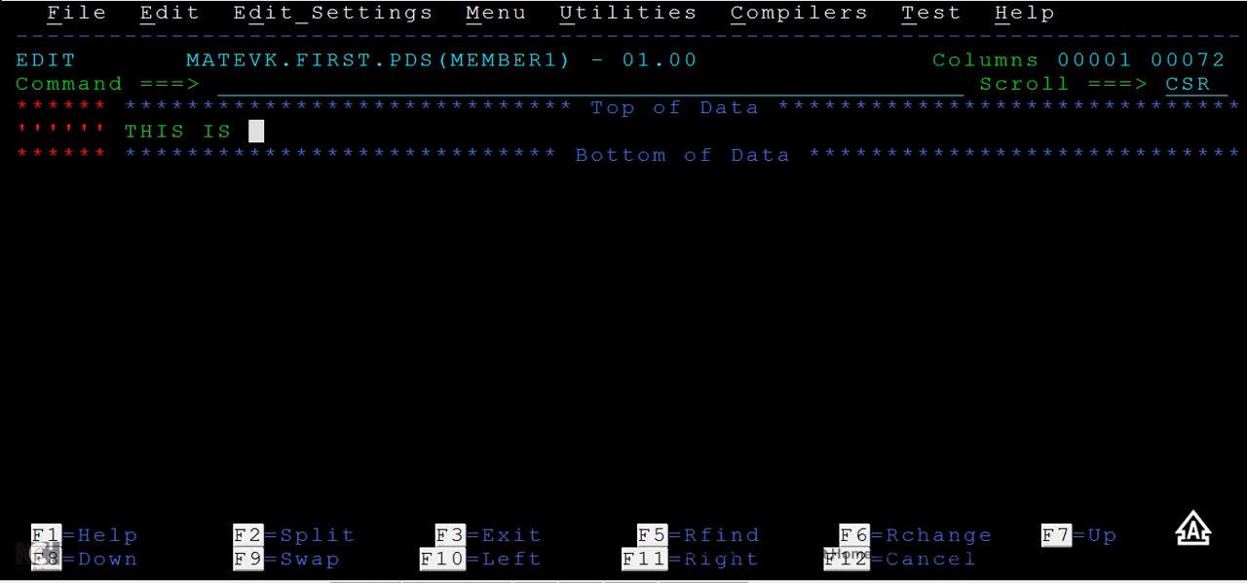
type("YEAH")
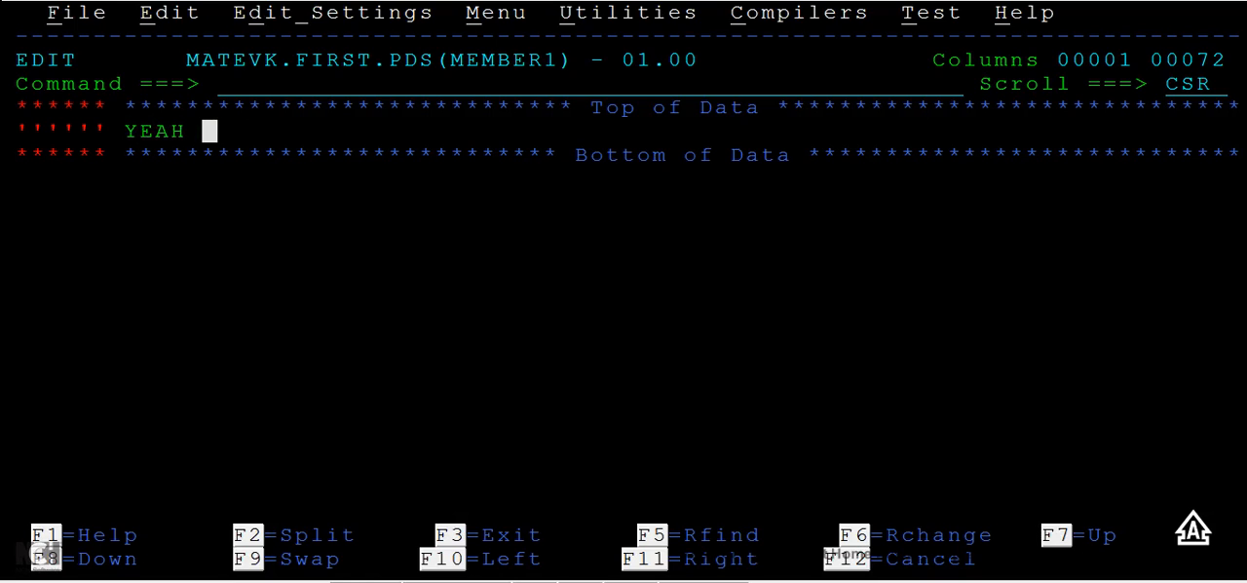
type("!! I H")
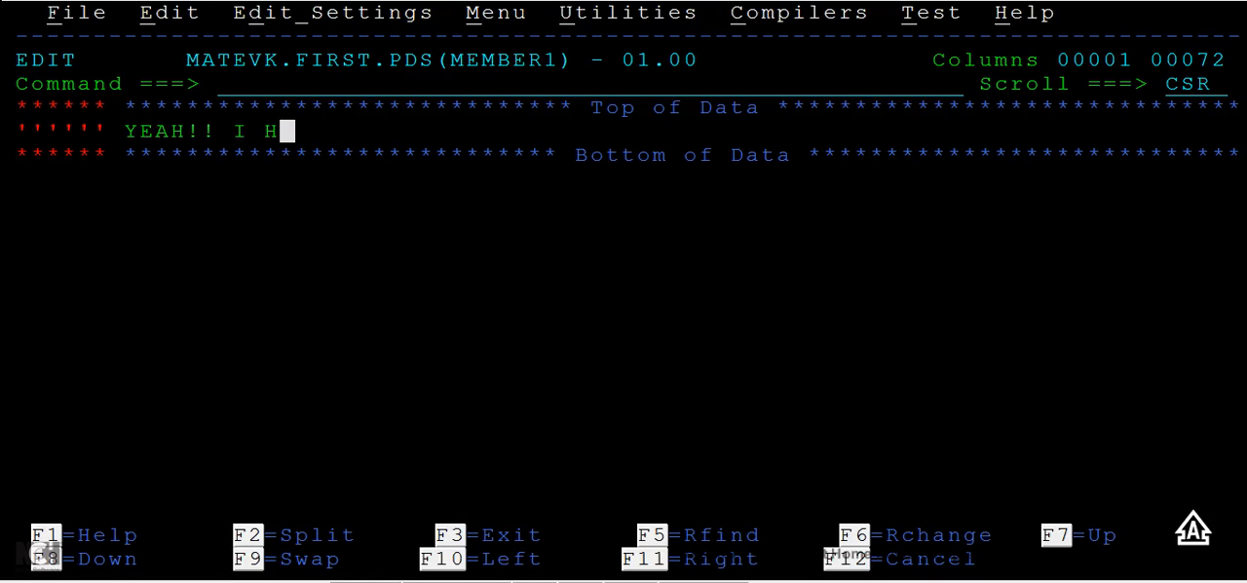
type("AVE")
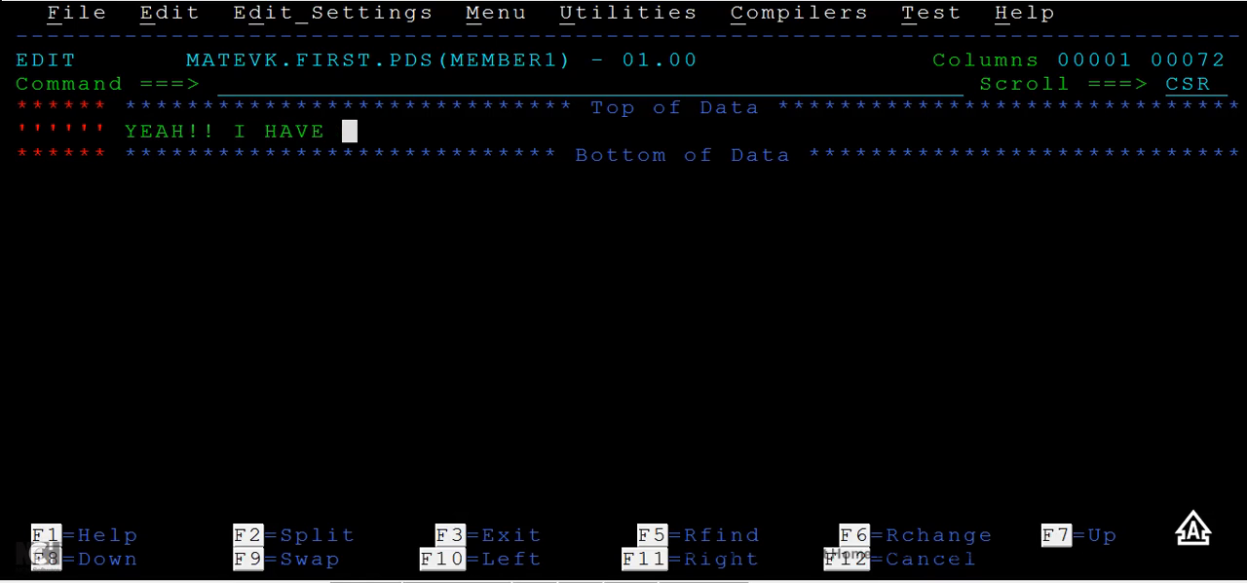
type("CREATE")
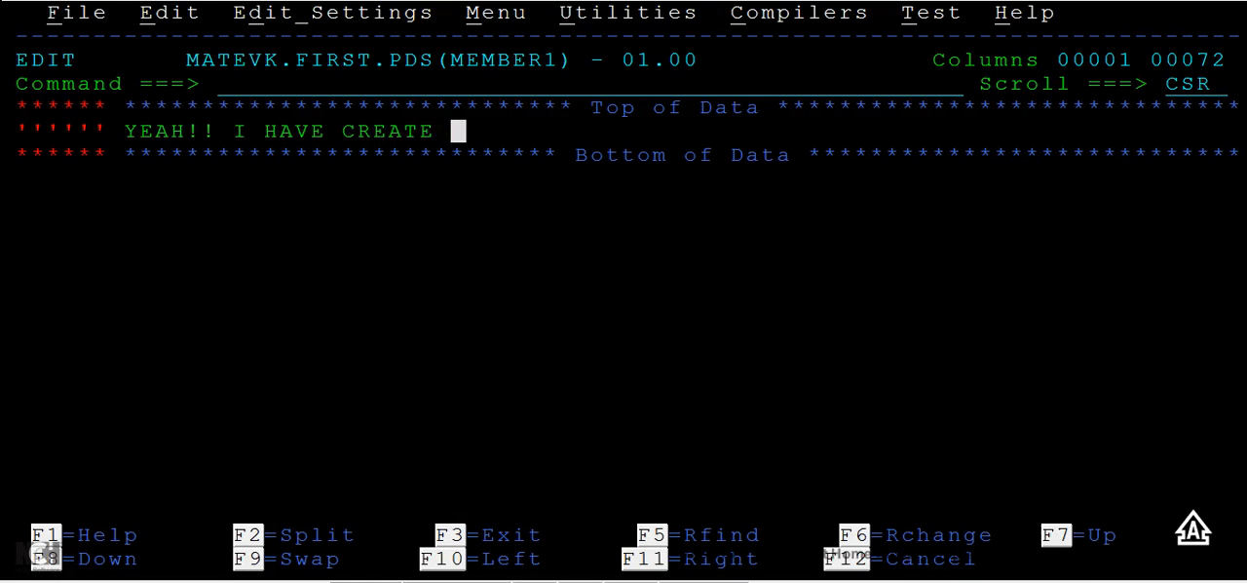
type("FIRST MEMBER")
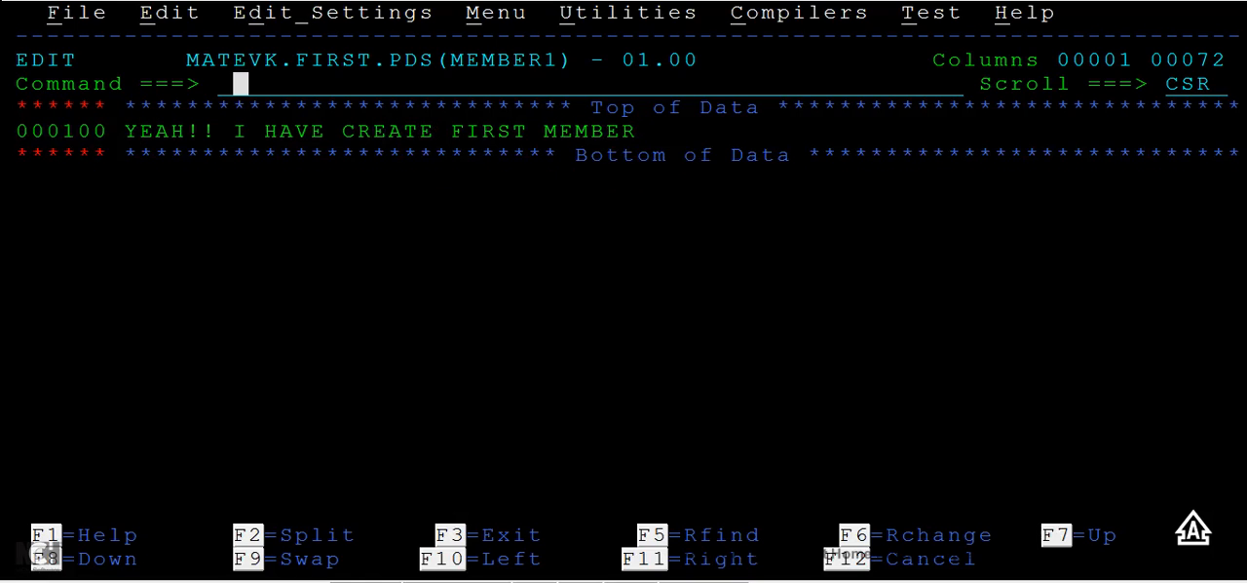
Save MEMBER1 with the SAVE command and leave the editor.
type("SAVE")
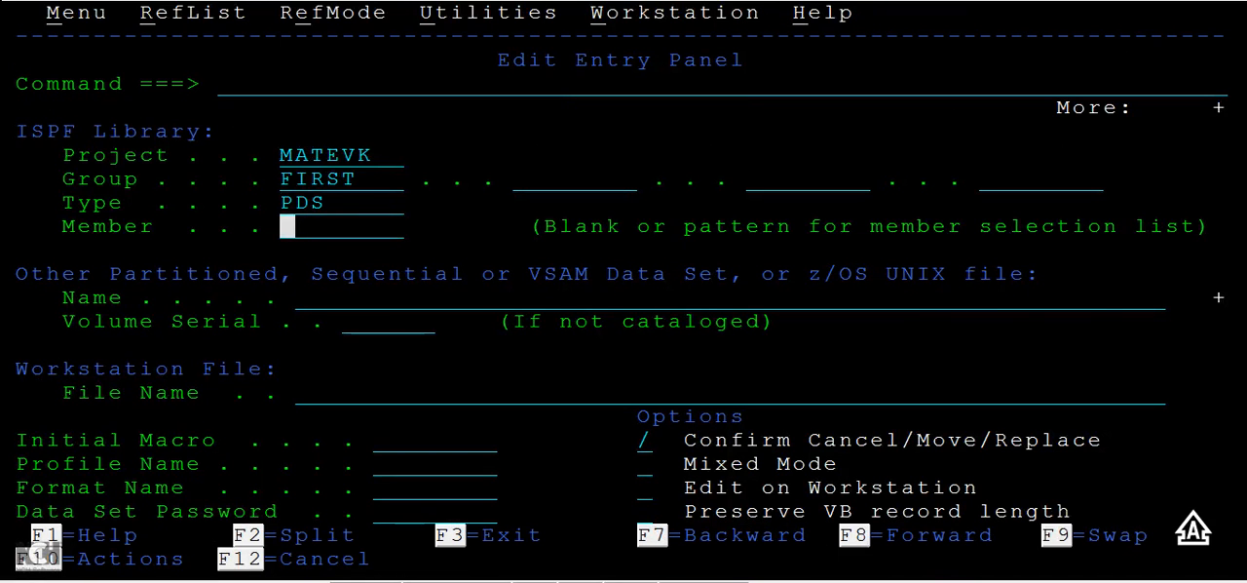
Return to the Primary Option Menu and re-enter Edit (option 2) to open new member MEMBER2.
key("f3")
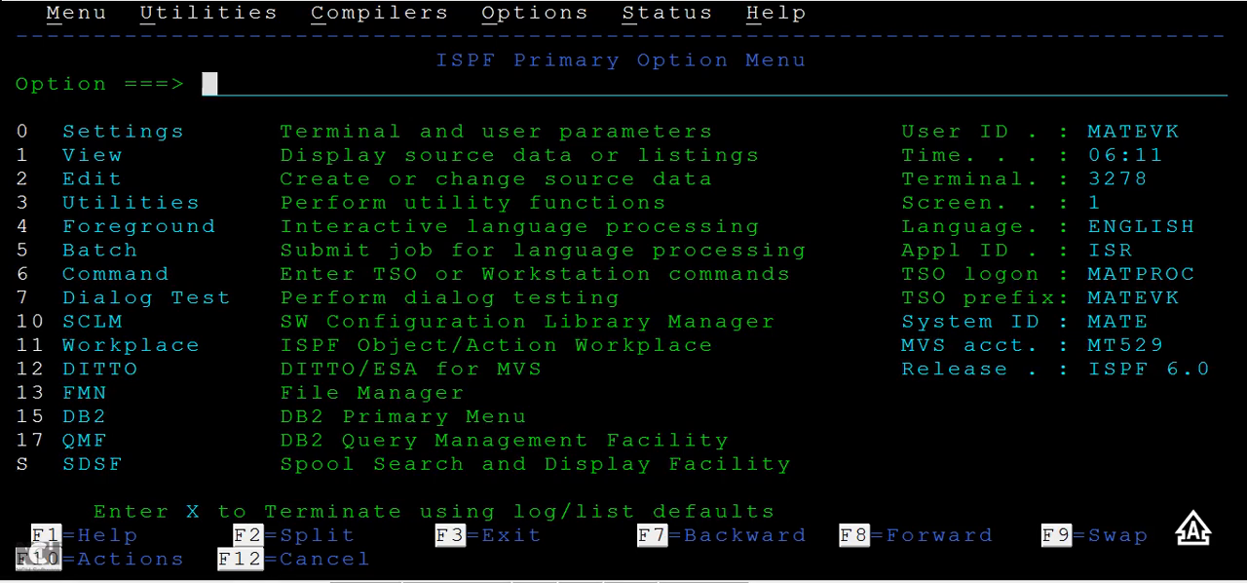
type("2")
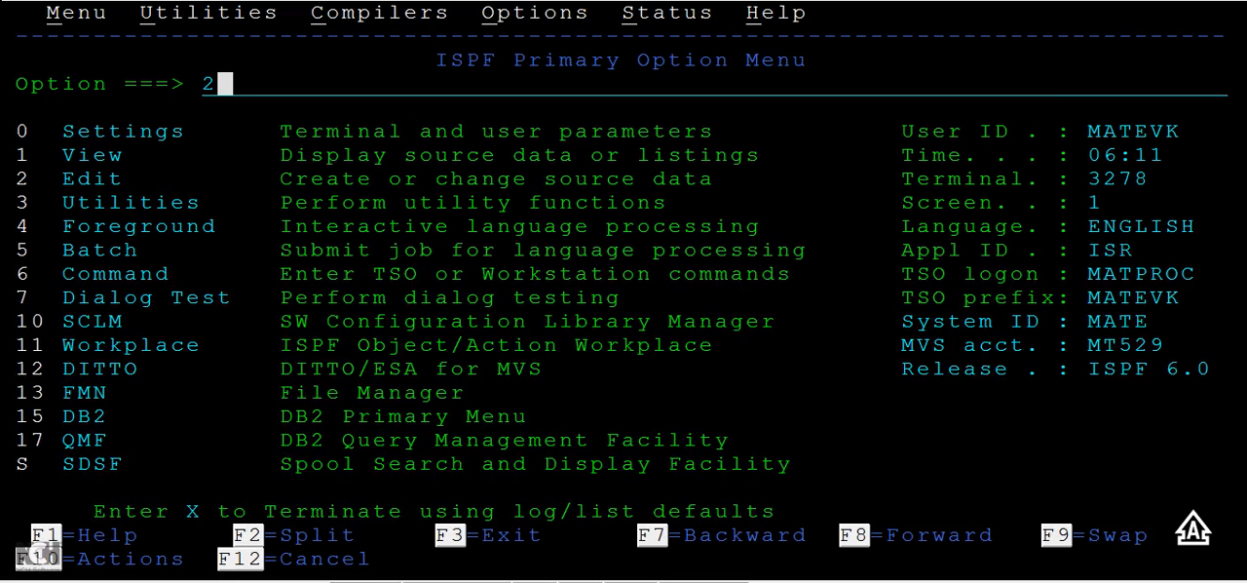
key("Return")
type("RES")
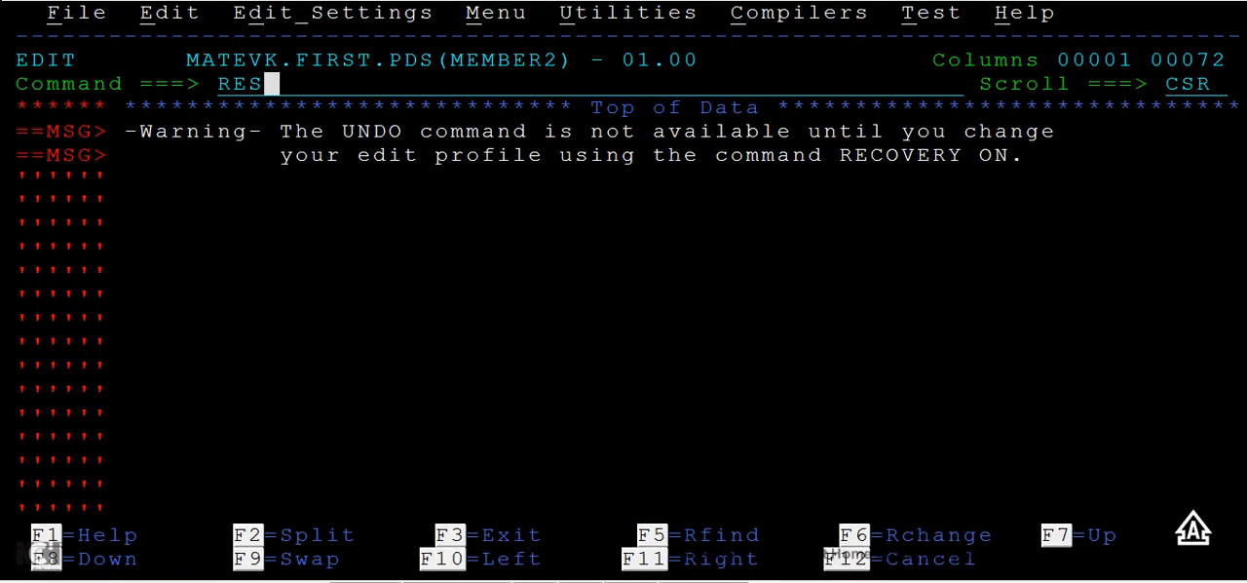
Save the empty MEMBER2 and exit to the ISPF Primary Option Menu.
key("Return")
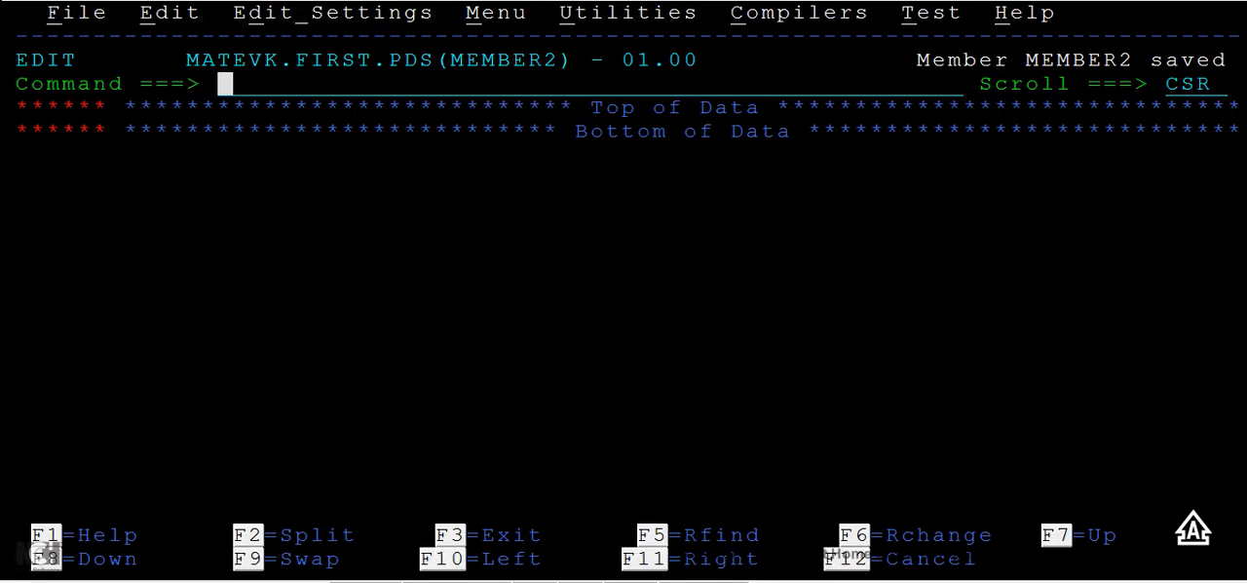
key("f3")
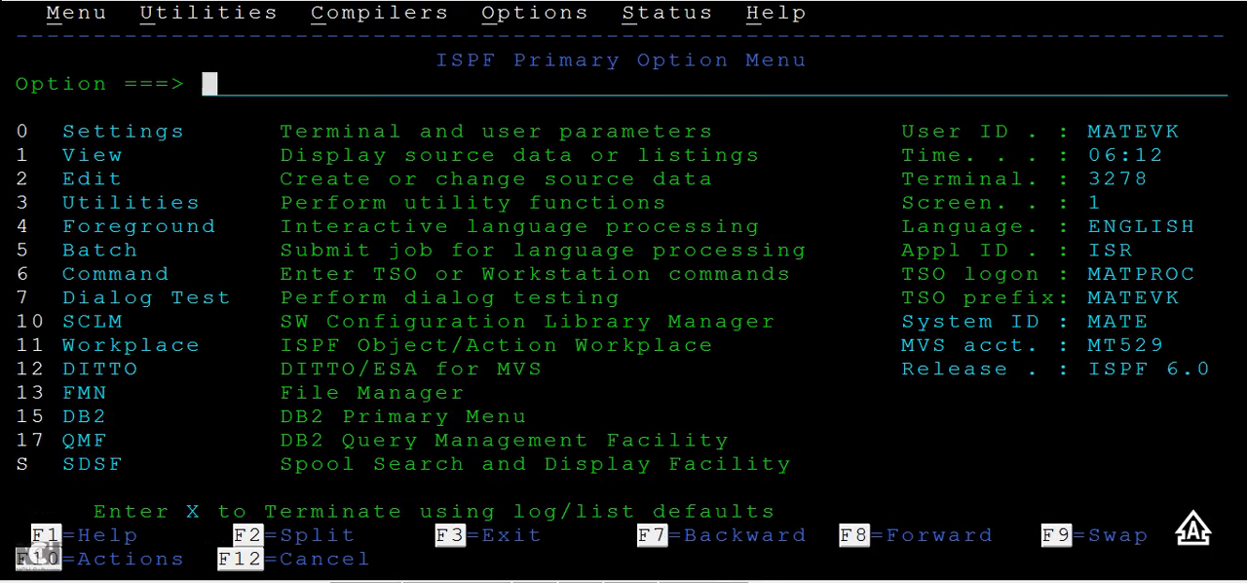